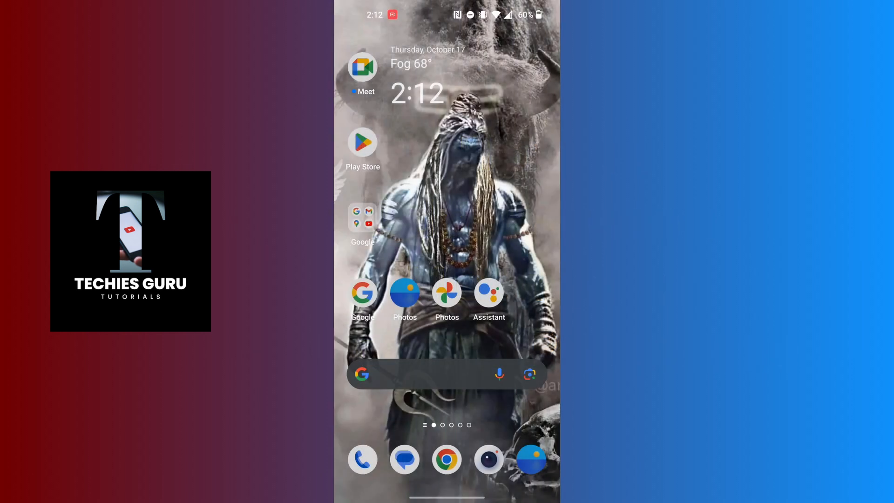
# Step: Launch the Play Store app from the launcher's app drawer
pyautogui.scroll(3)
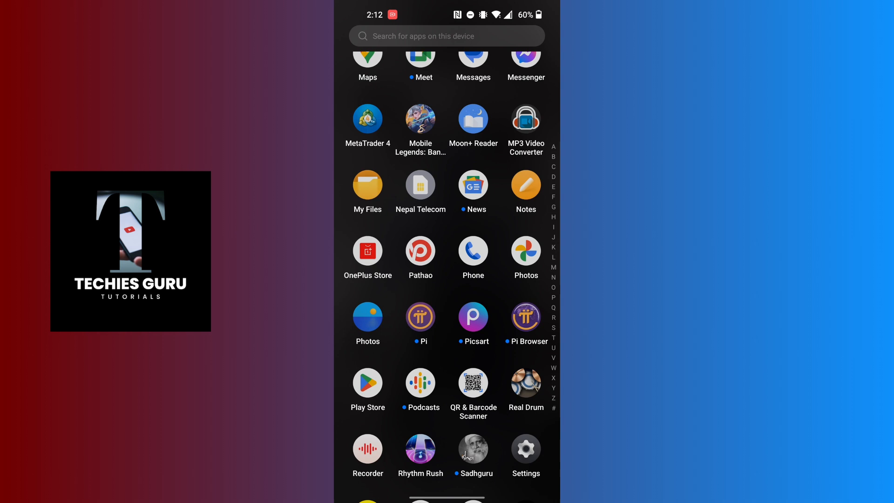
pyautogui.click(367, 379)
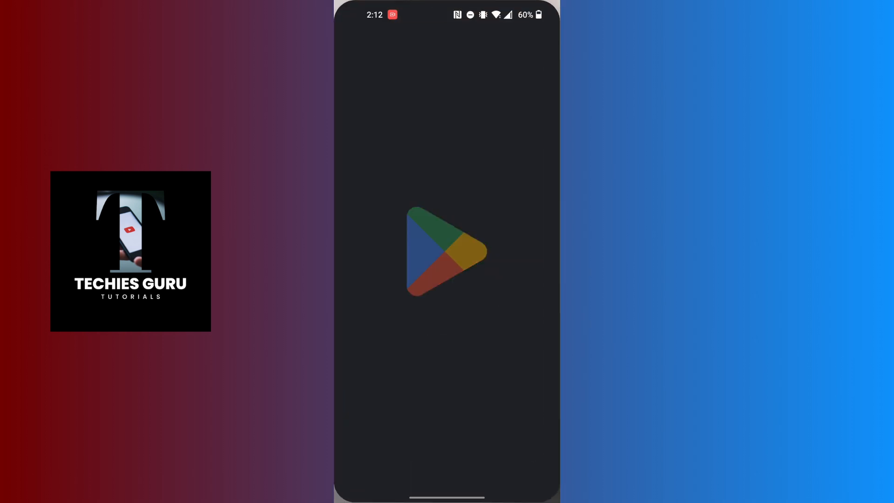
# Step: Bring up the Play Store account menu from the profile avatar on the home page
pyautogui.click(445, 252)
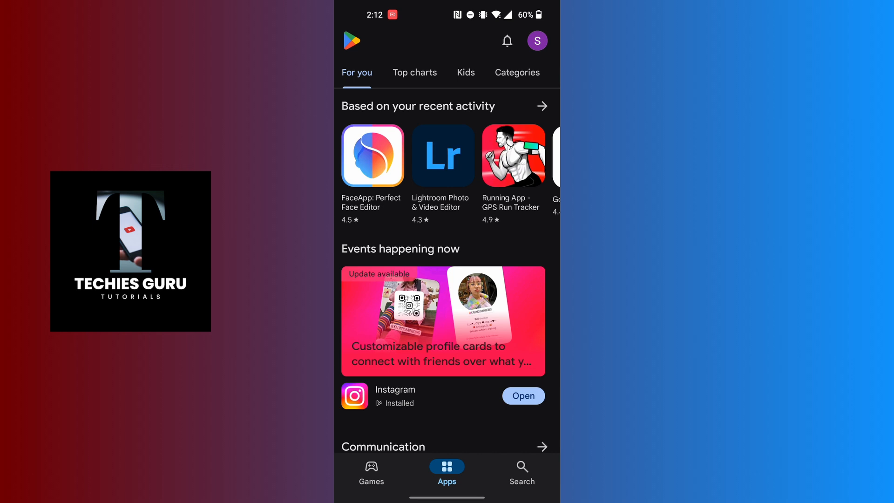
pyautogui.click(537, 40)
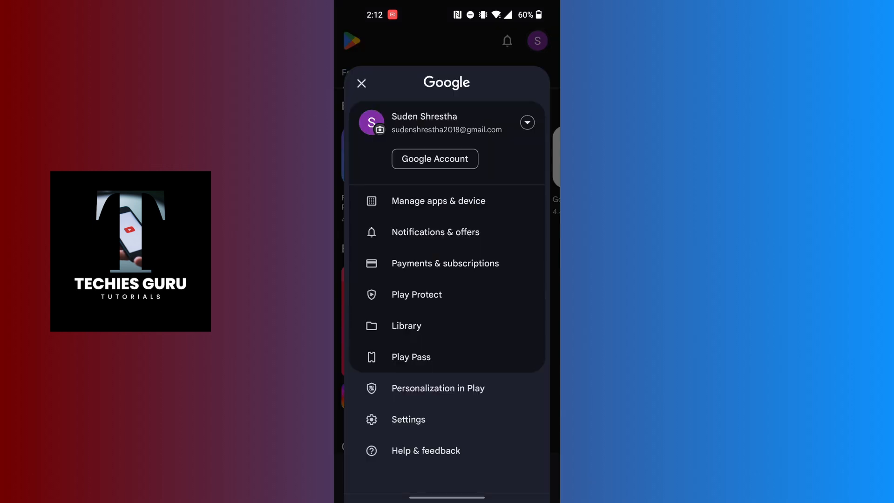
pyautogui.scroll(3)
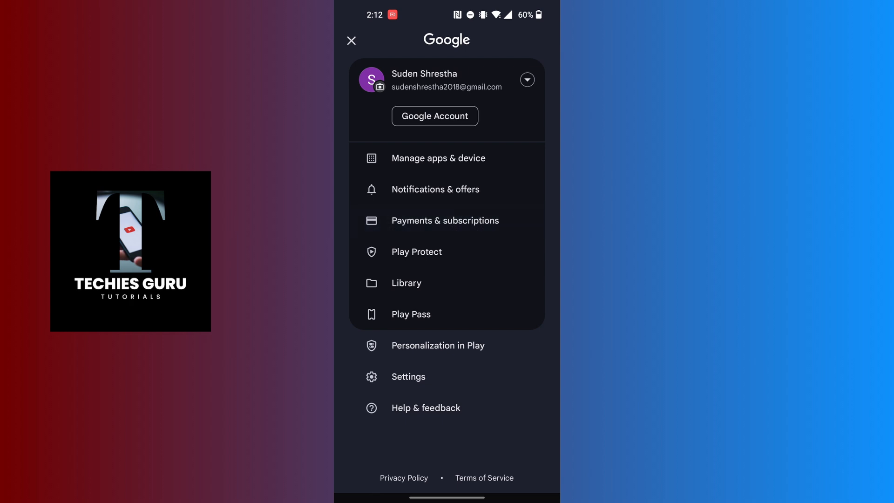
# Step: Reach Payment methods via Payments & subscriptions and start adding a credit or debit card
pyautogui.click(445, 221)
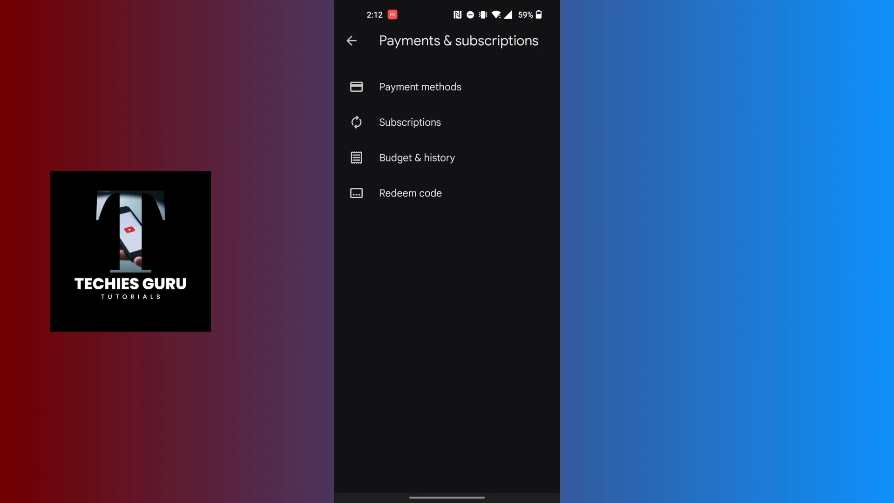
pyautogui.click(420, 87)
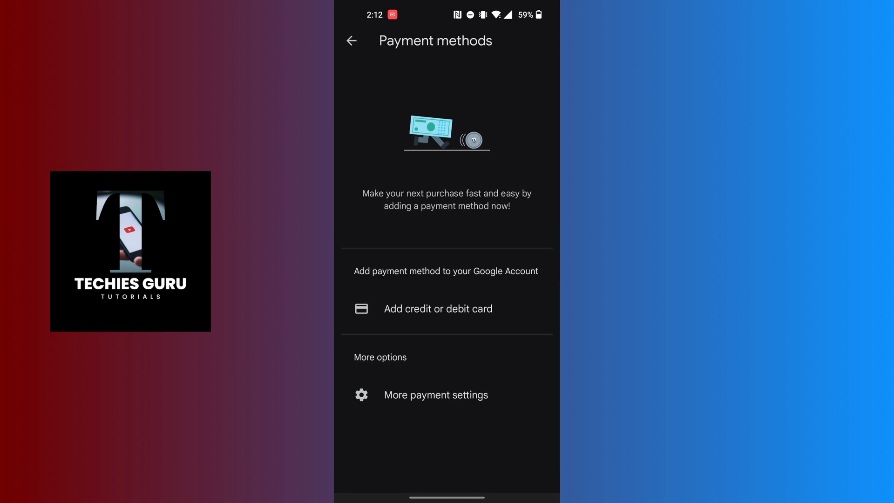
pyautogui.click(438, 308)
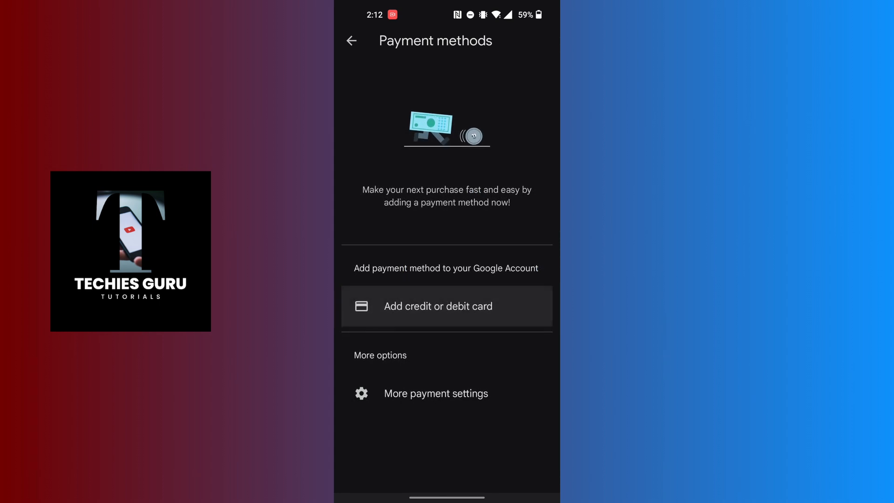
# Step: Load the Google Pay card-adding page, check the signed-in accounts list, then dismiss it
pyautogui.click(434, 391)
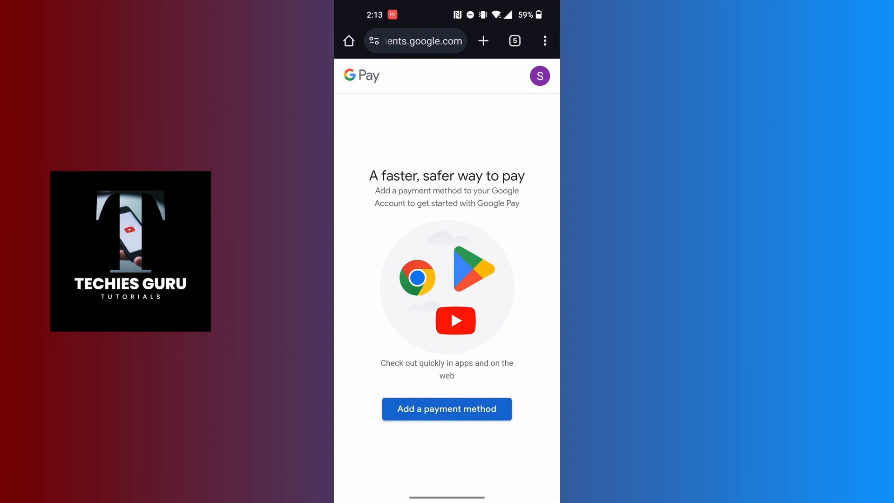
pyautogui.click(539, 76)
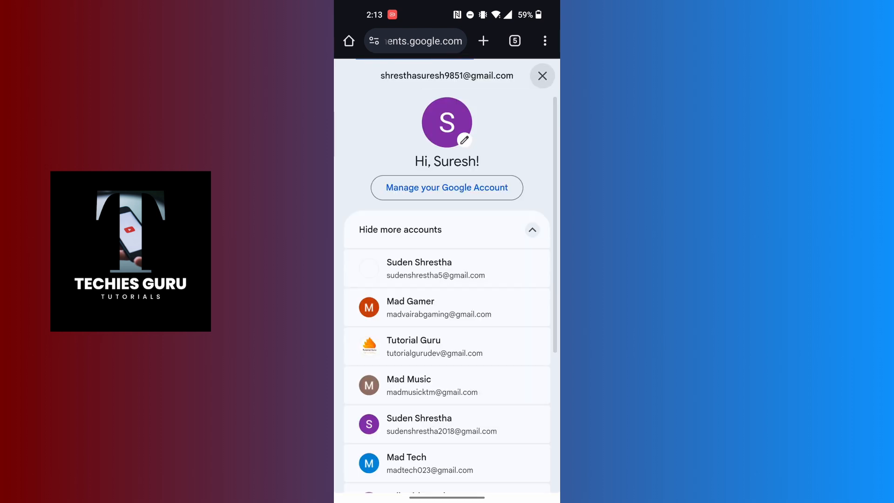
pyautogui.click(541, 75)
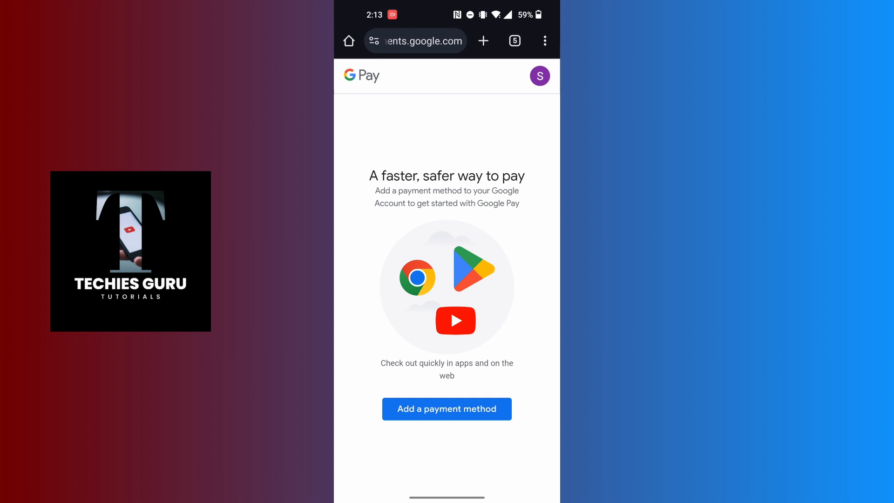
# Step: Bring up the empty add-card form, leave its fields blank, and close it back to Payment methods
pyautogui.click(446, 408)
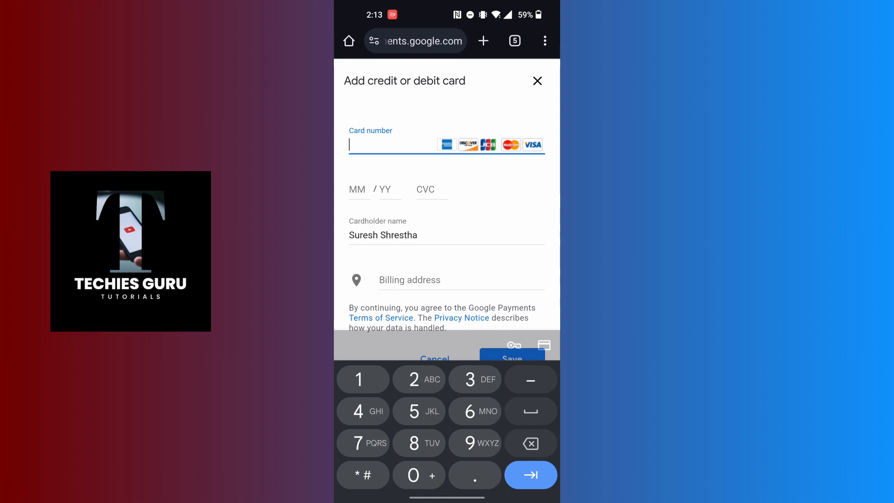
pyautogui.scroll(3)
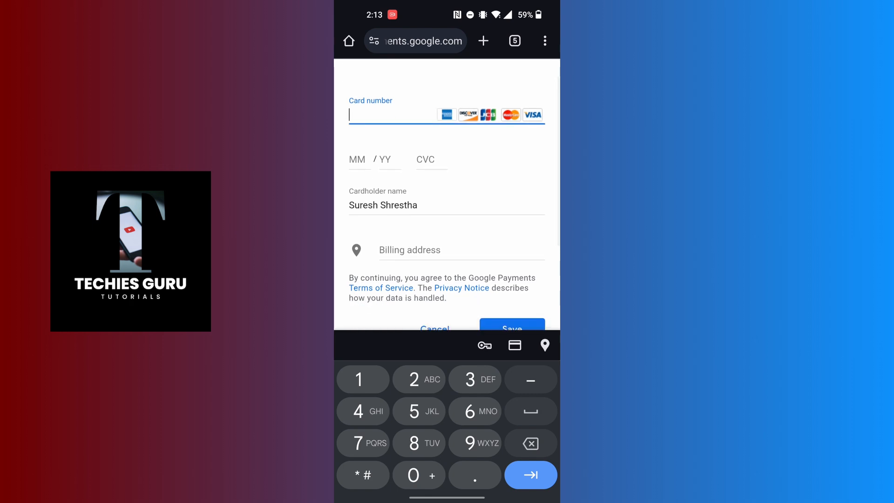
pyautogui.click(511, 328)
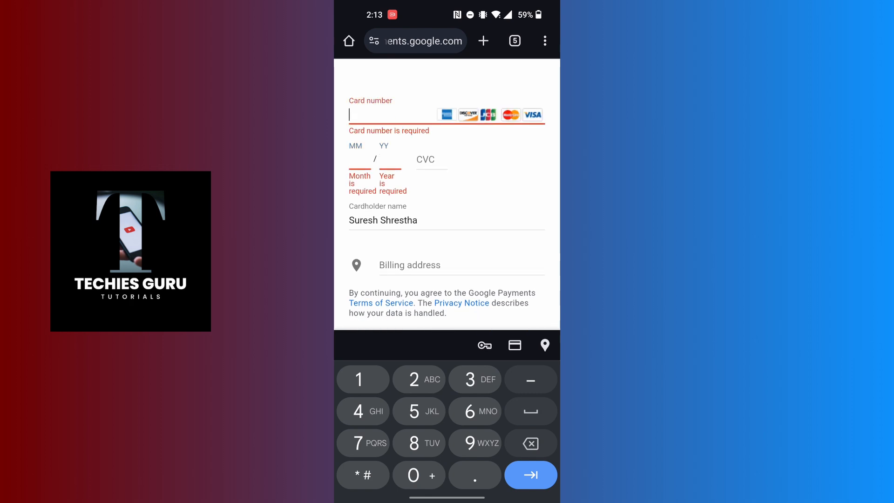
pyautogui.click(431, 160)
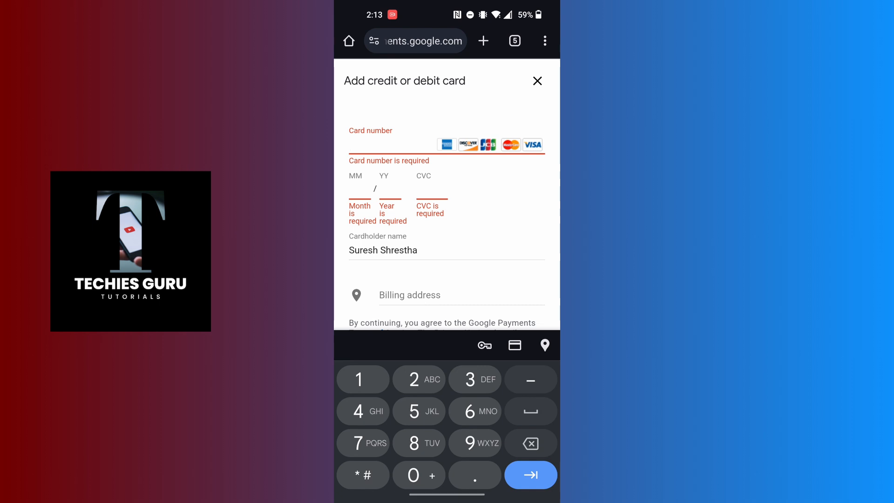
pyautogui.click(537, 80)
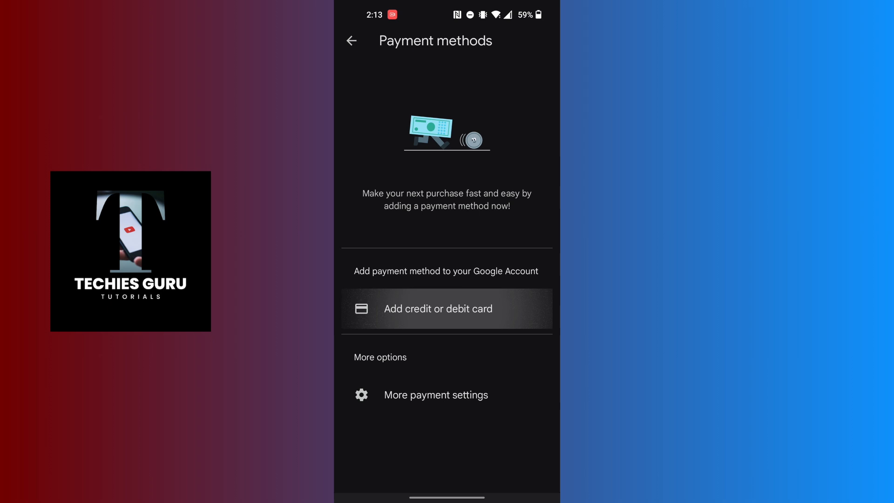
pyautogui.click(446, 309)
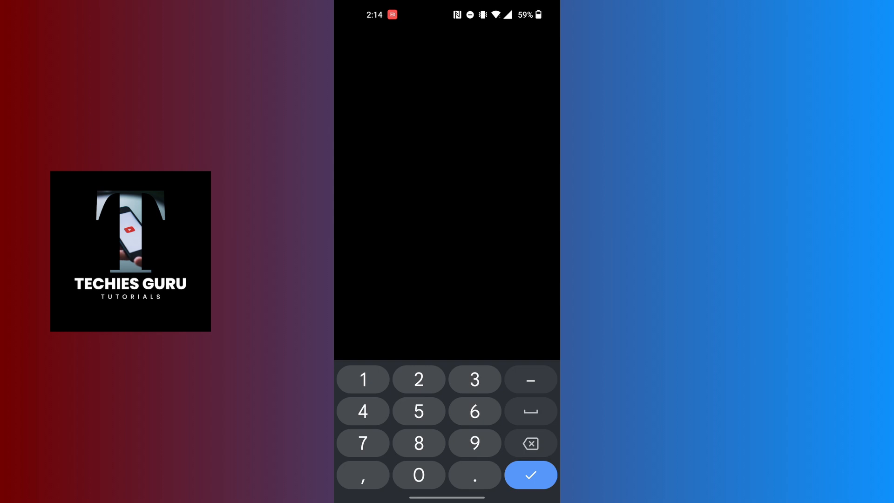
pyautogui.click(530, 475)
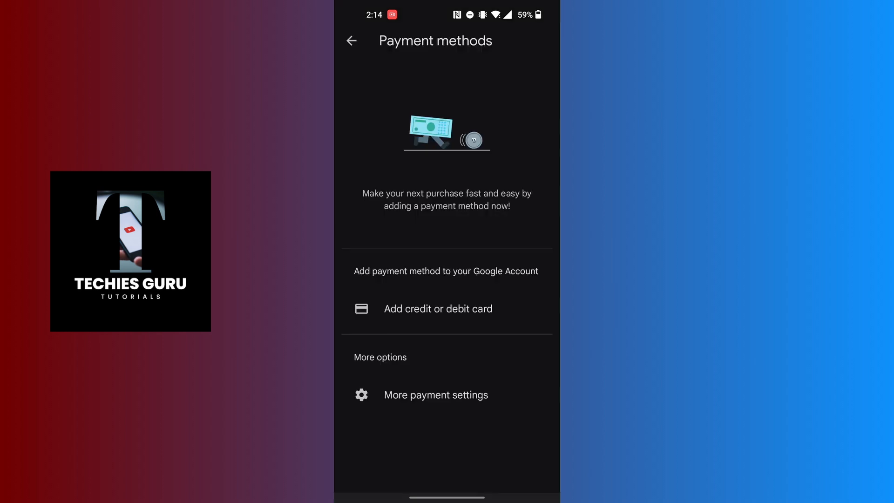